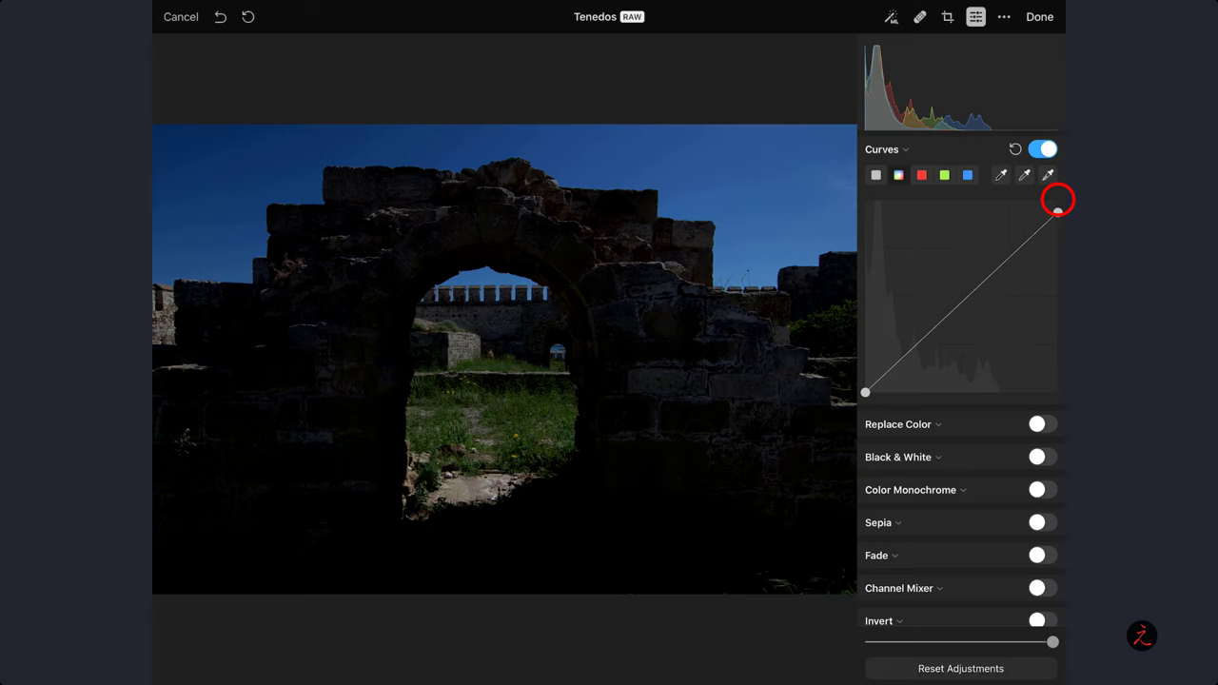
Step: Experiment with the ends of the tone curve, then return it to a straight line
{"action": "left_click_drag", "start_coordinate": [864, 392], "coordinate": [880, 373]}
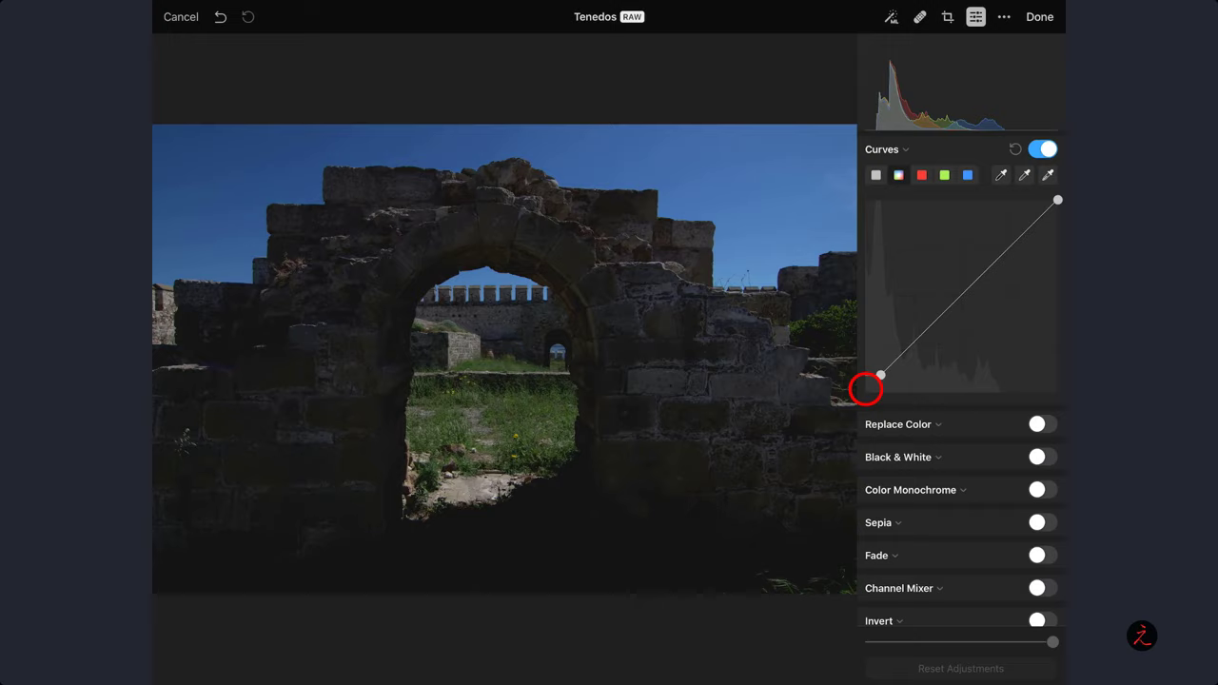
{"action": "left_click_drag", "start_coordinate": [879, 373], "coordinate": [864, 392]}
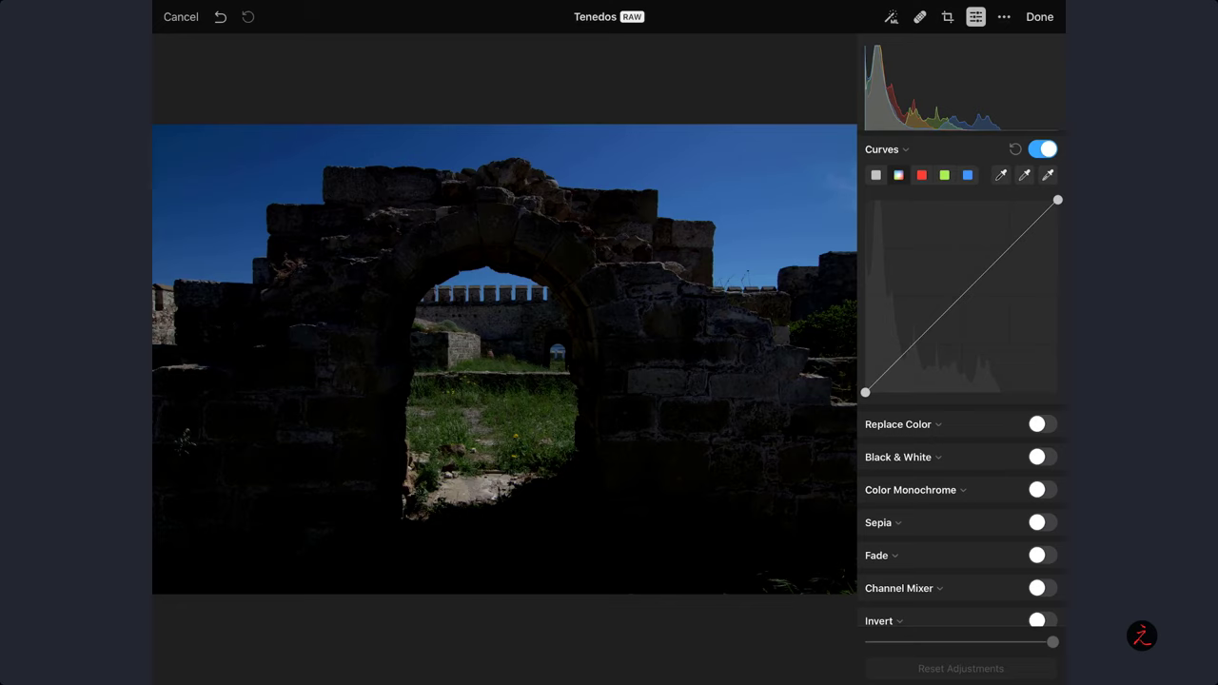
{"action": "left_click_drag", "start_coordinate": [864, 392], "coordinate": [864, 381]}
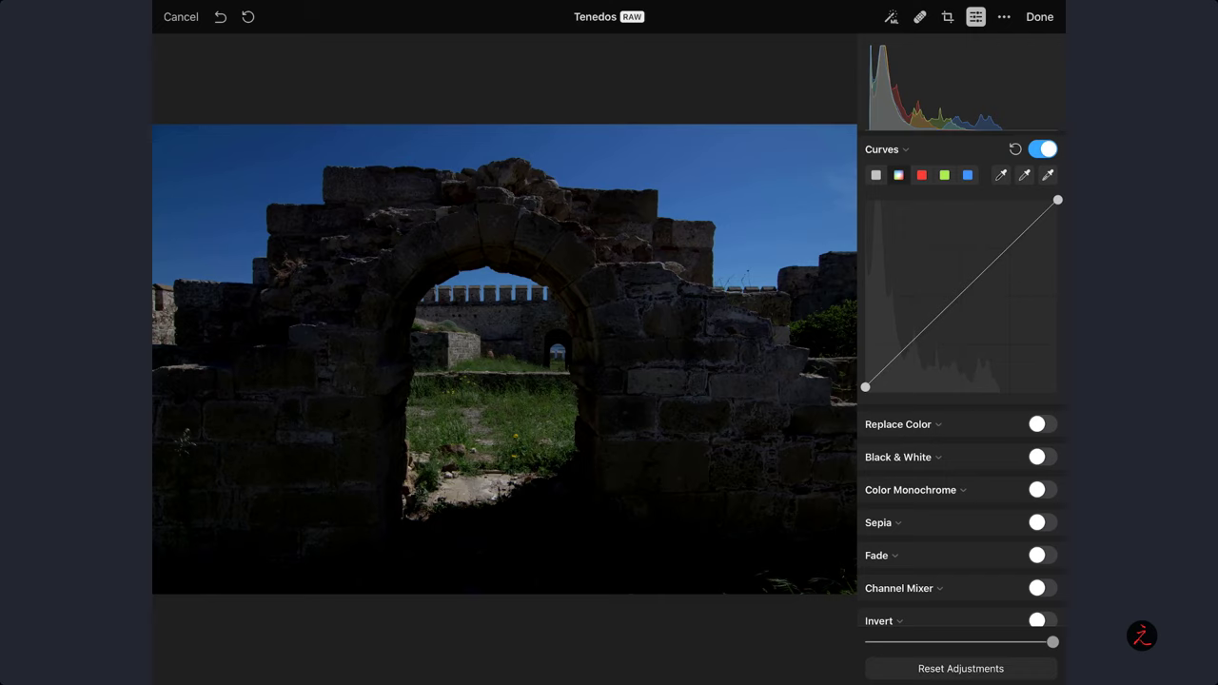
Step: Brighten the photo in a selected channel, then adjust the red channel curve
{"action": "left_click", "coordinate": [898, 175]}
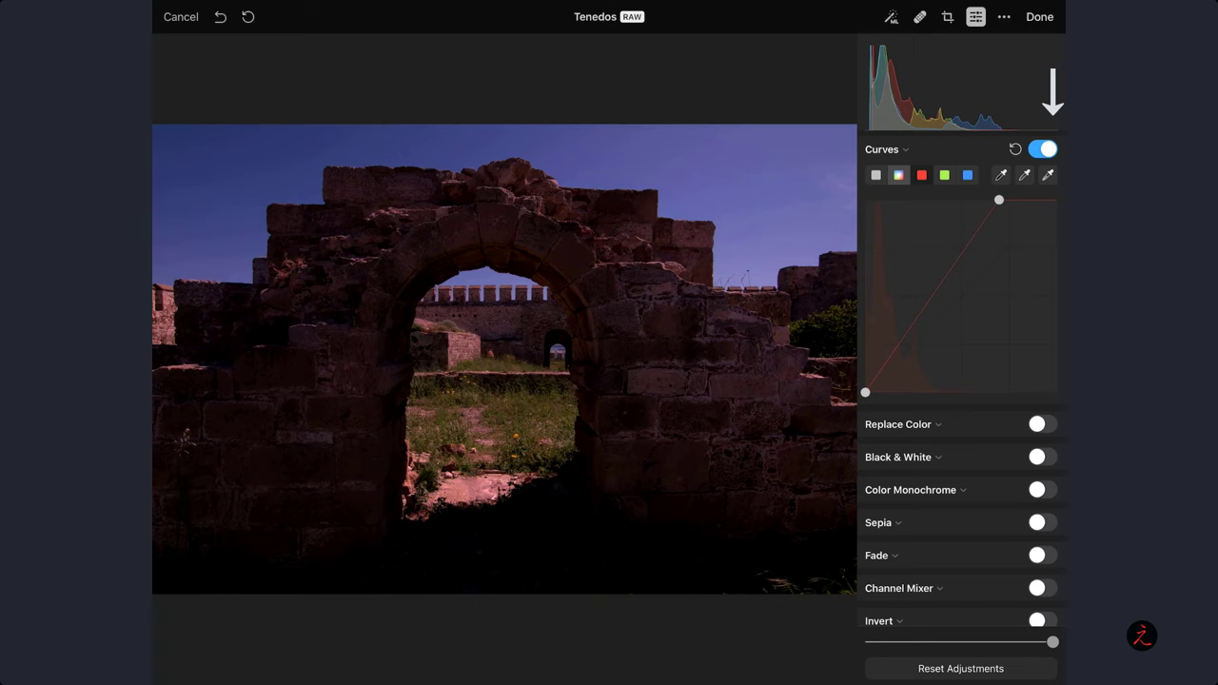
{"action": "left_click_drag", "start_coordinate": [999, 200], "coordinate": [982, 200]}
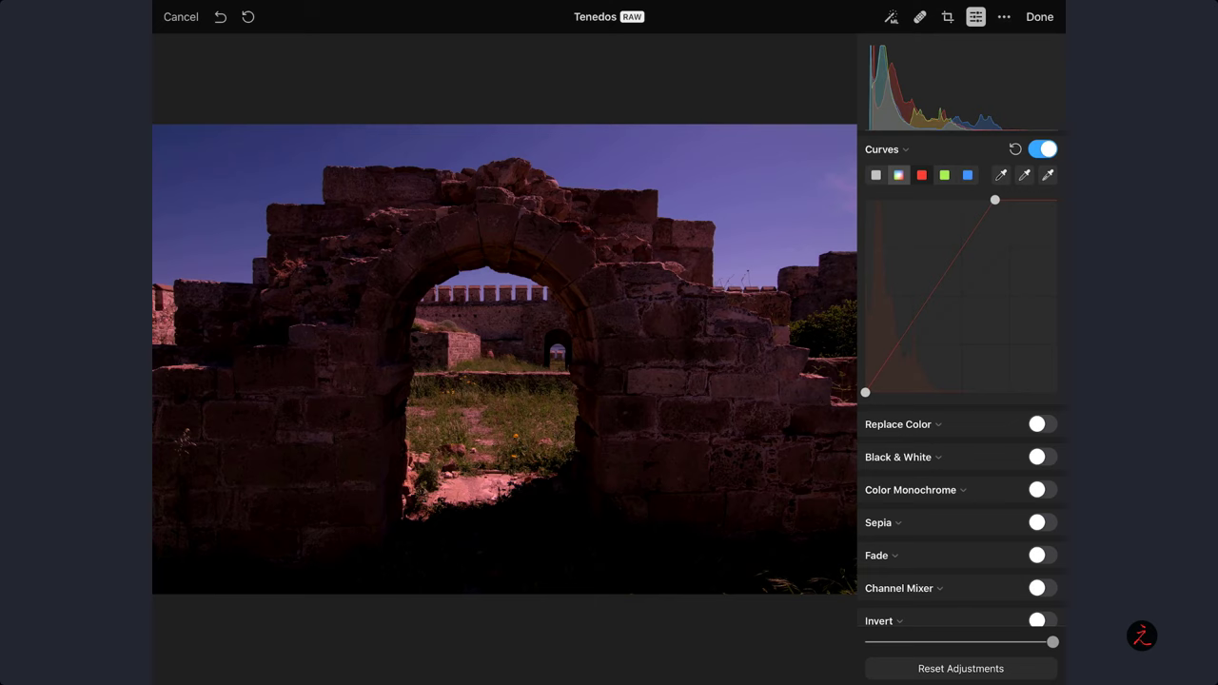
{"action": "left_click_drag", "start_coordinate": [994, 200], "coordinate": [1047, 200]}
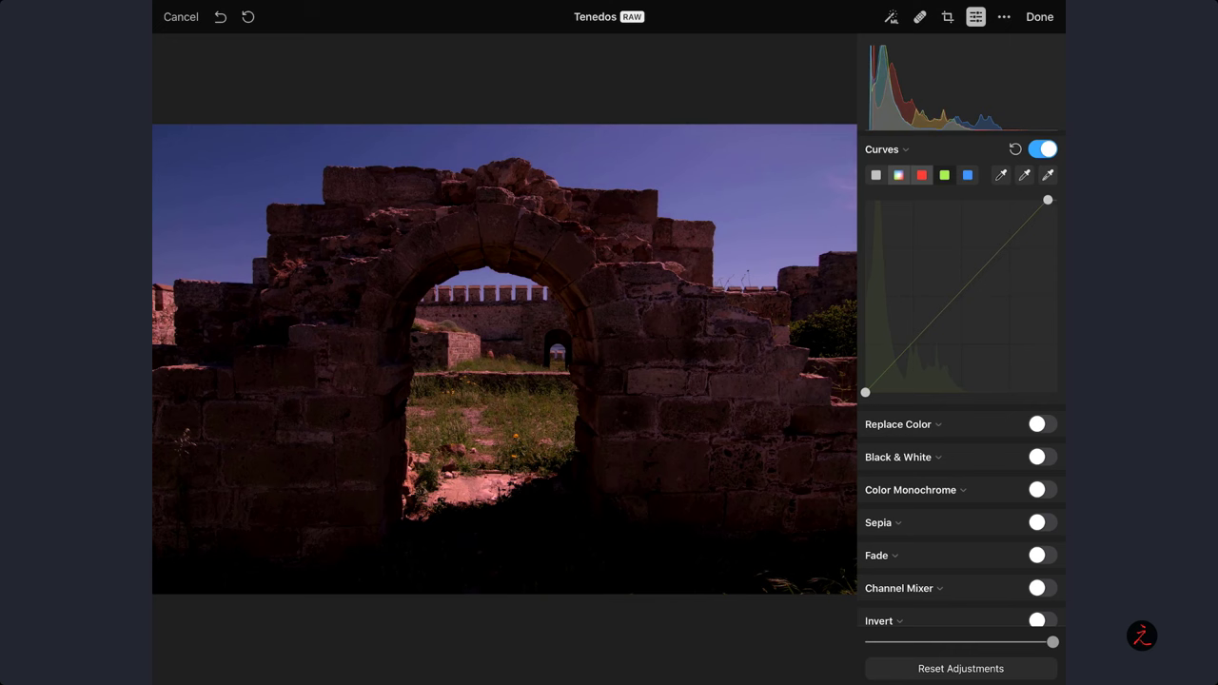
{"action": "left_click_drag", "start_coordinate": [1047, 199], "coordinate": [990, 200]}
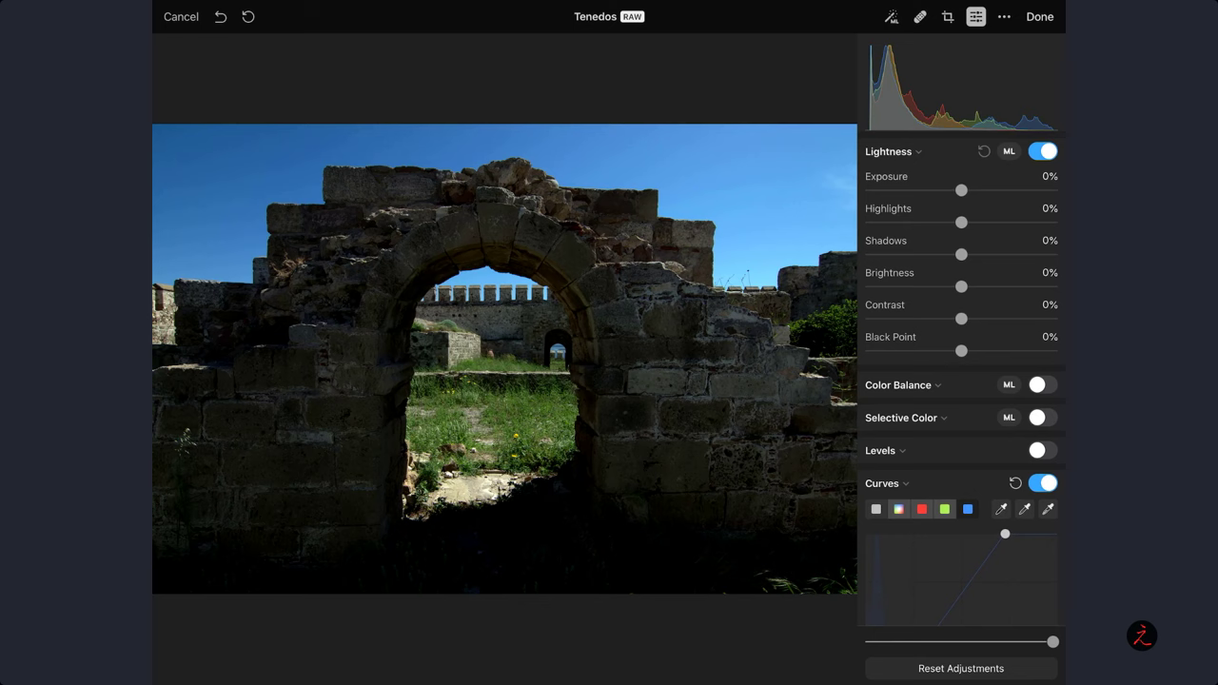
Step: In Lightness, pull Highlights to -100% and lift Shadows to 24%
{"action": "left_click_drag", "start_coordinate": [961, 220], "coordinate": [868, 218]}
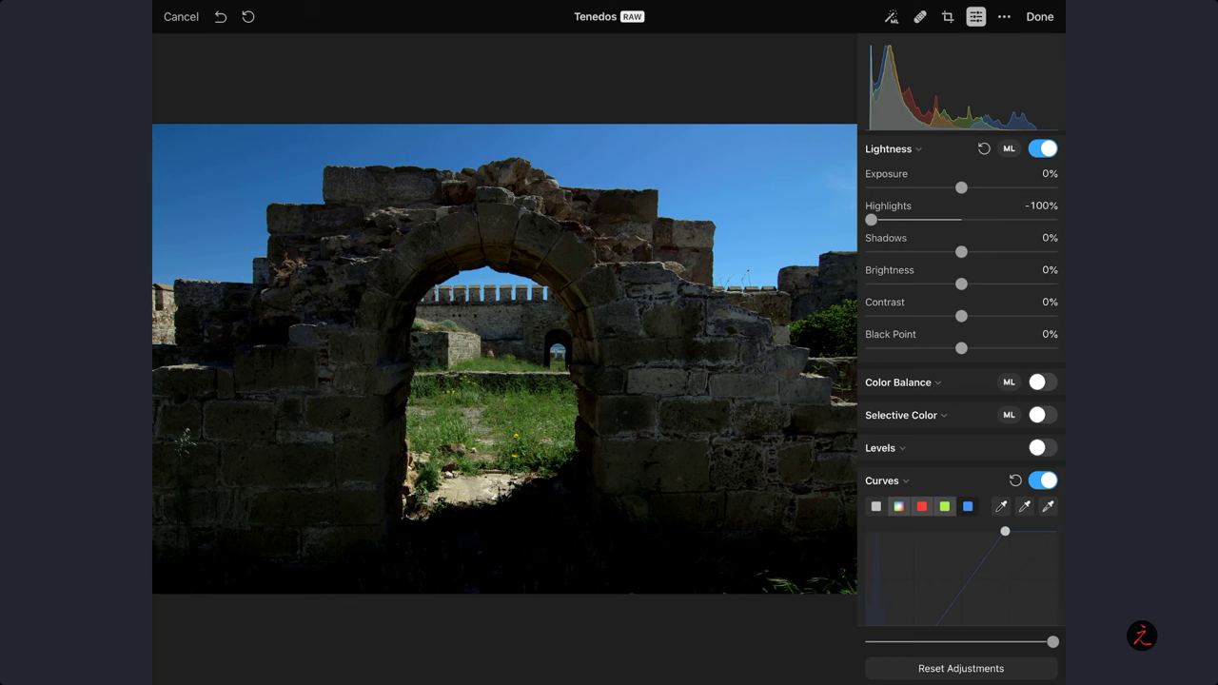
{"action": "left_click_drag", "start_coordinate": [961, 252], "coordinate": [982, 252]}
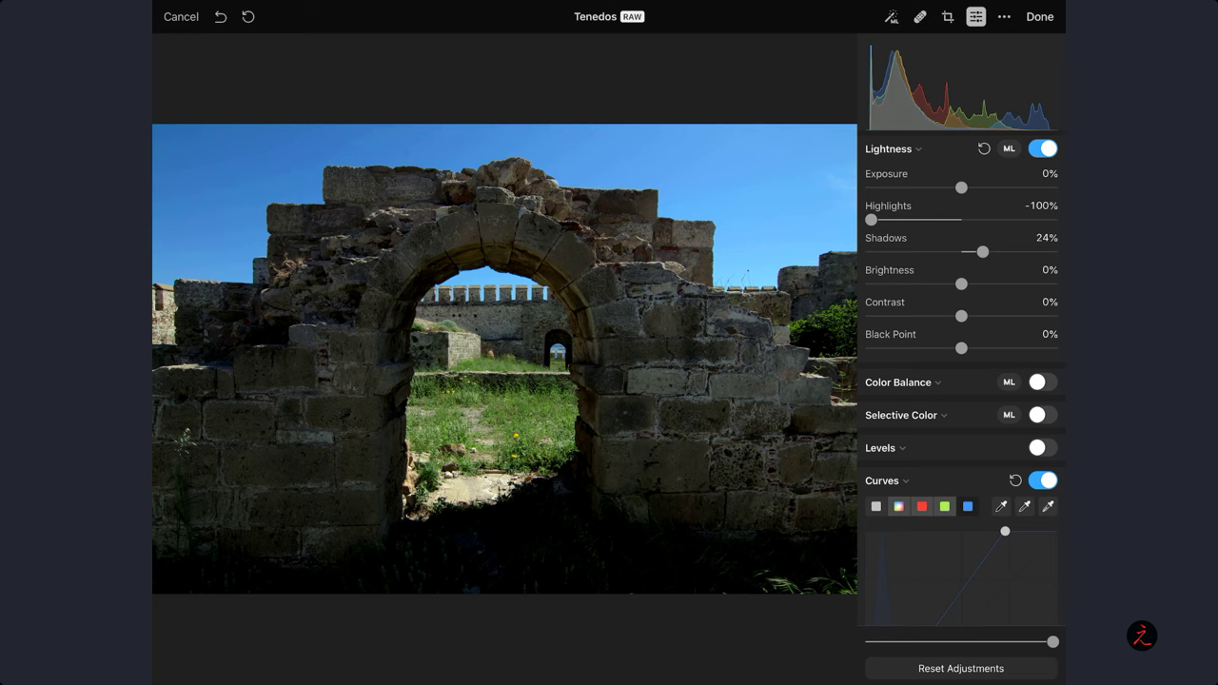
{"action": "left_click_drag", "start_coordinate": [961, 316], "coordinate": [936, 316]}
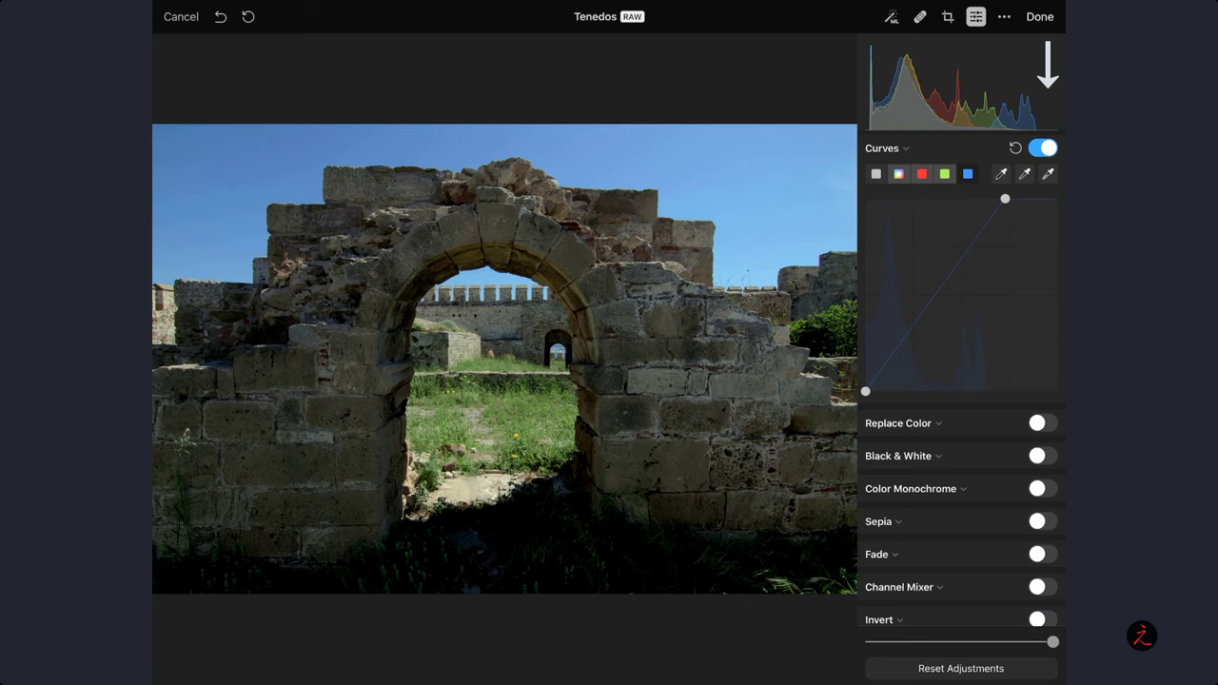
Step: Drag the curve's top point further left to brighten the arch photo more
{"action": "left_click_drag", "start_coordinate": [1005, 200], "coordinate": [990, 199]}
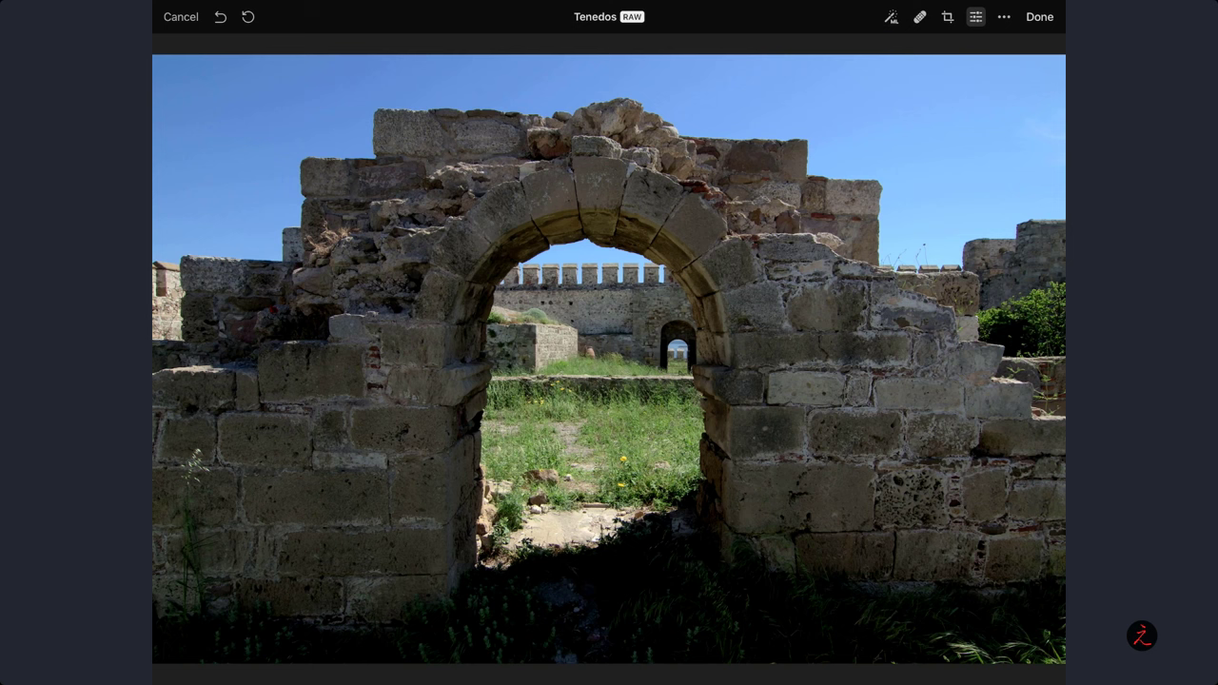
Step: Start exporting the edited photo as JPEG at 100% quality, original scale
{"action": "left_click", "coordinate": [1005, 16]}
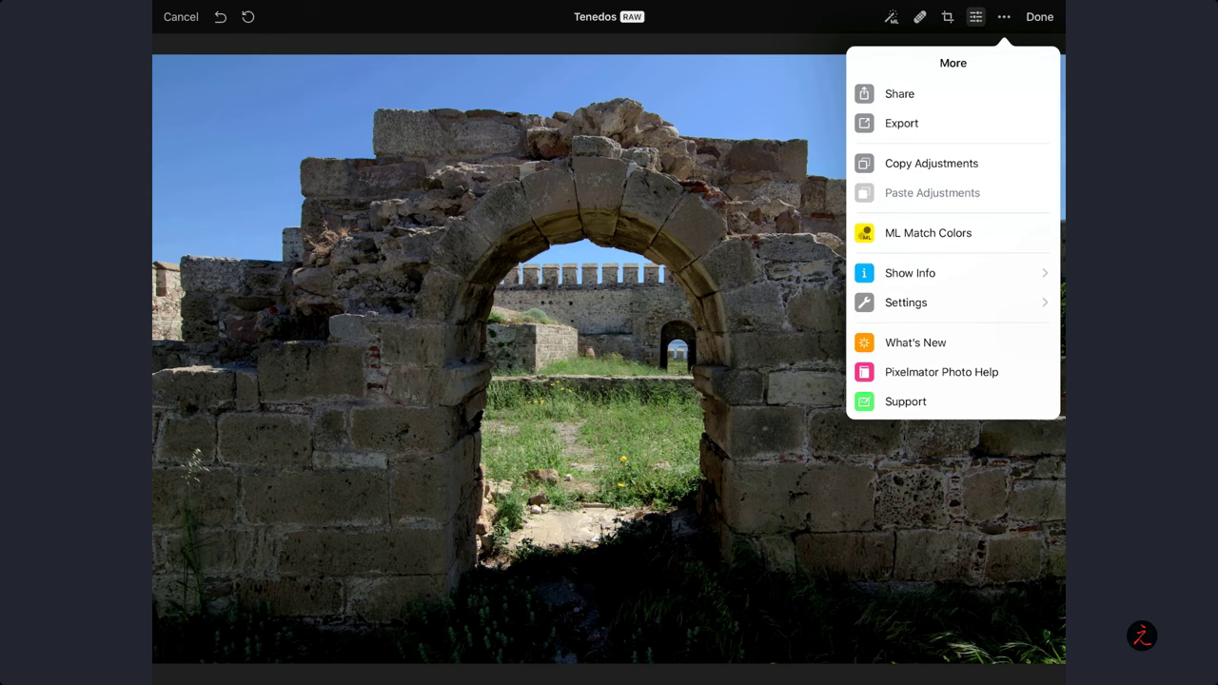
{"action": "left_click", "coordinate": [902, 122]}
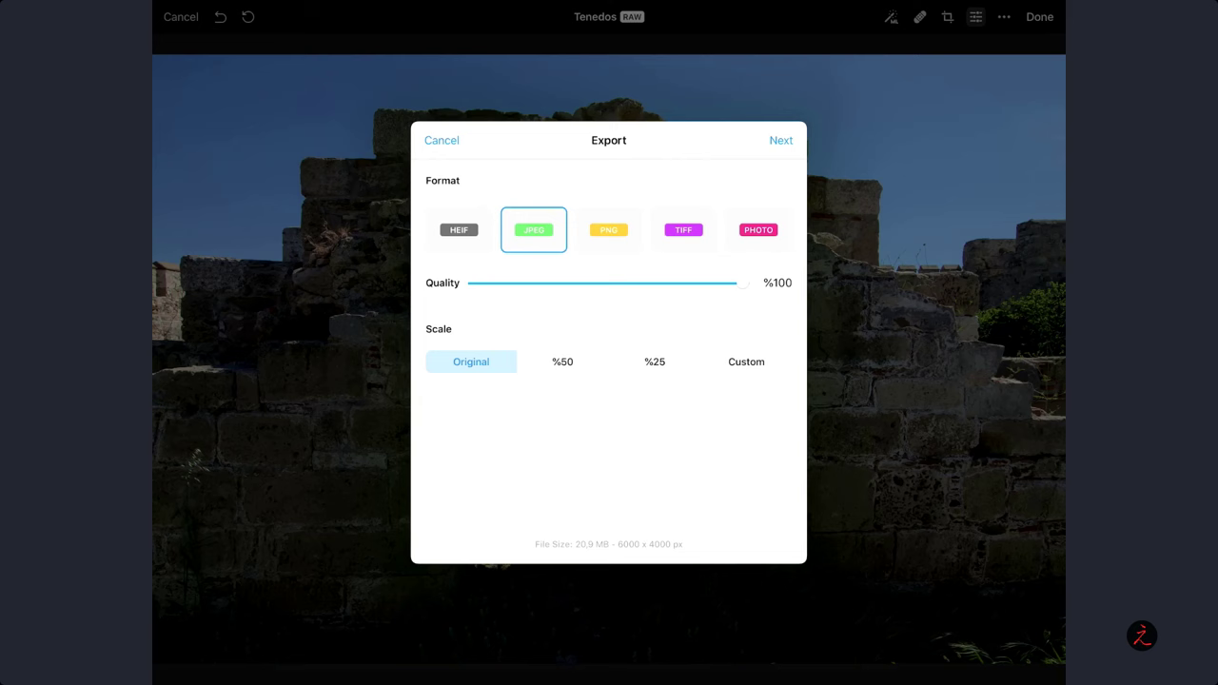